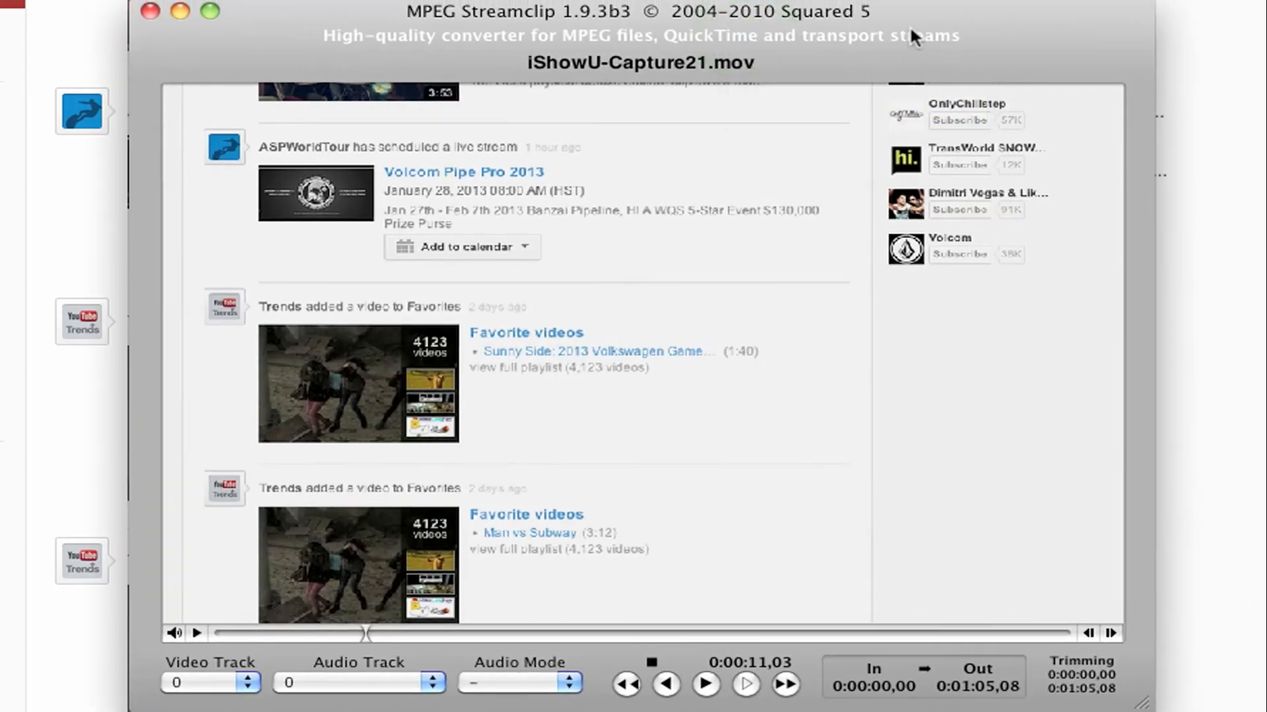
mouse_move(335, 133)
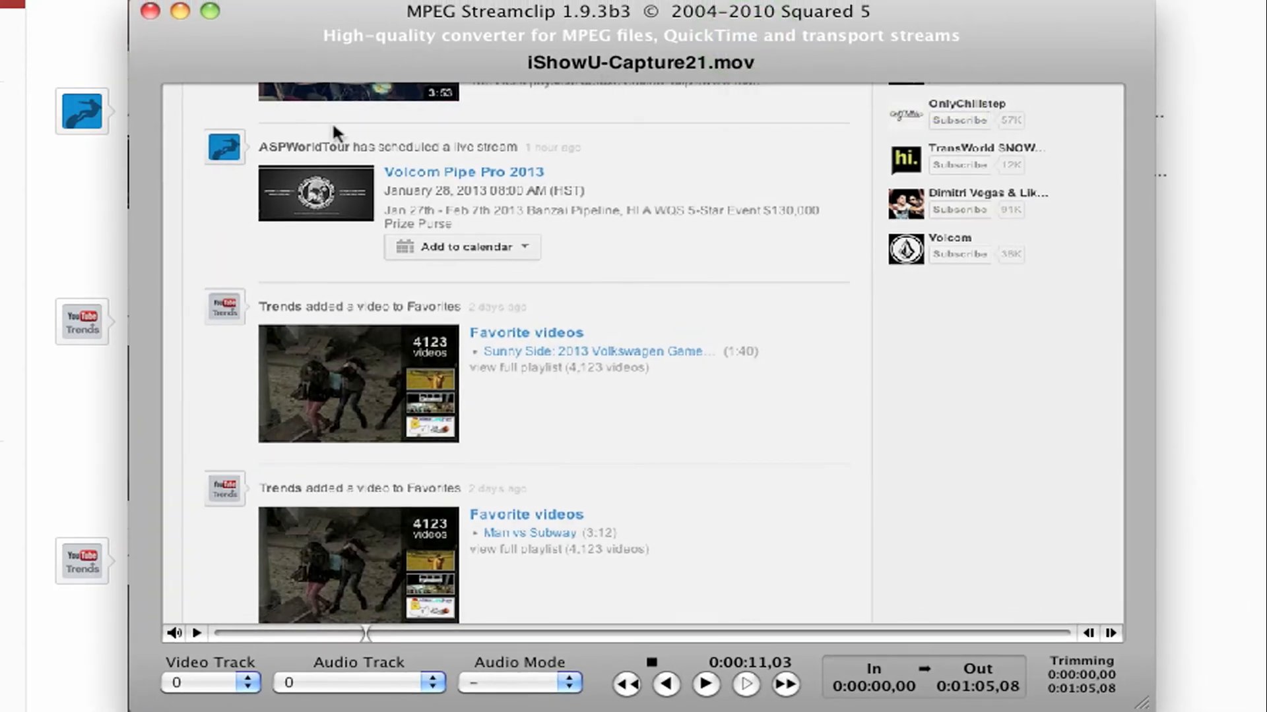
mouse_move(904, 97)
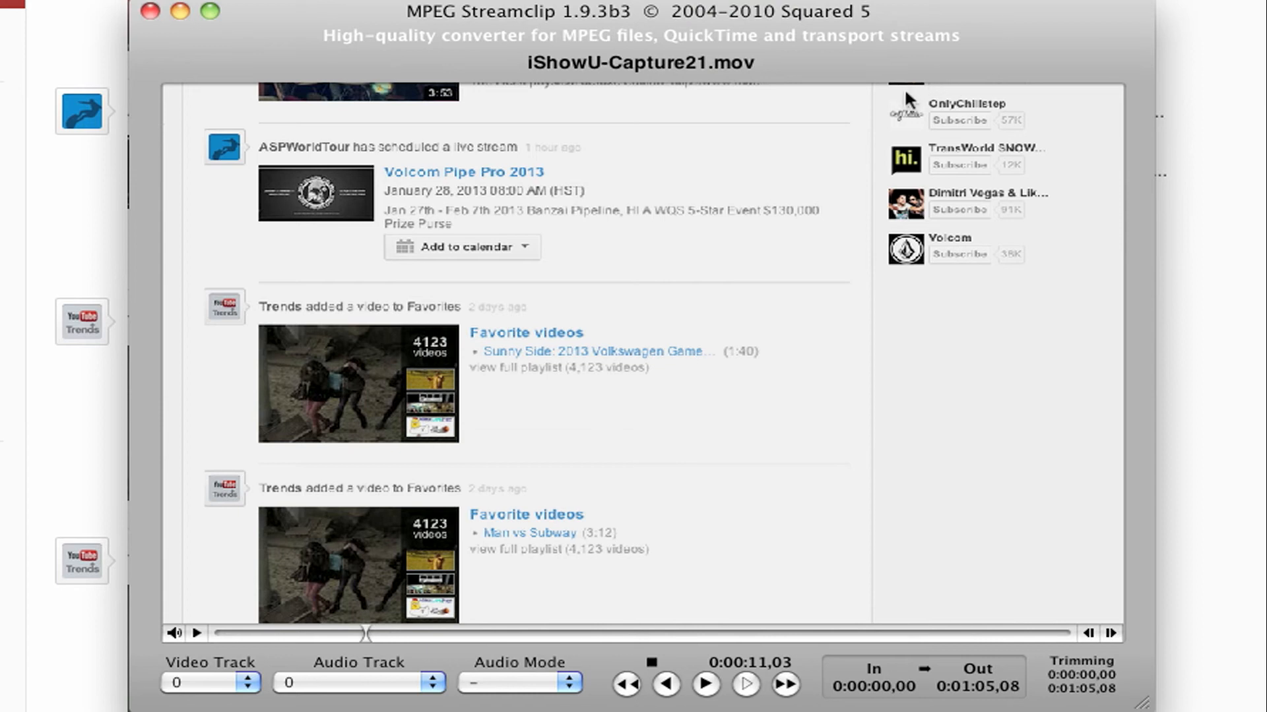
mouse_move(893, 114)
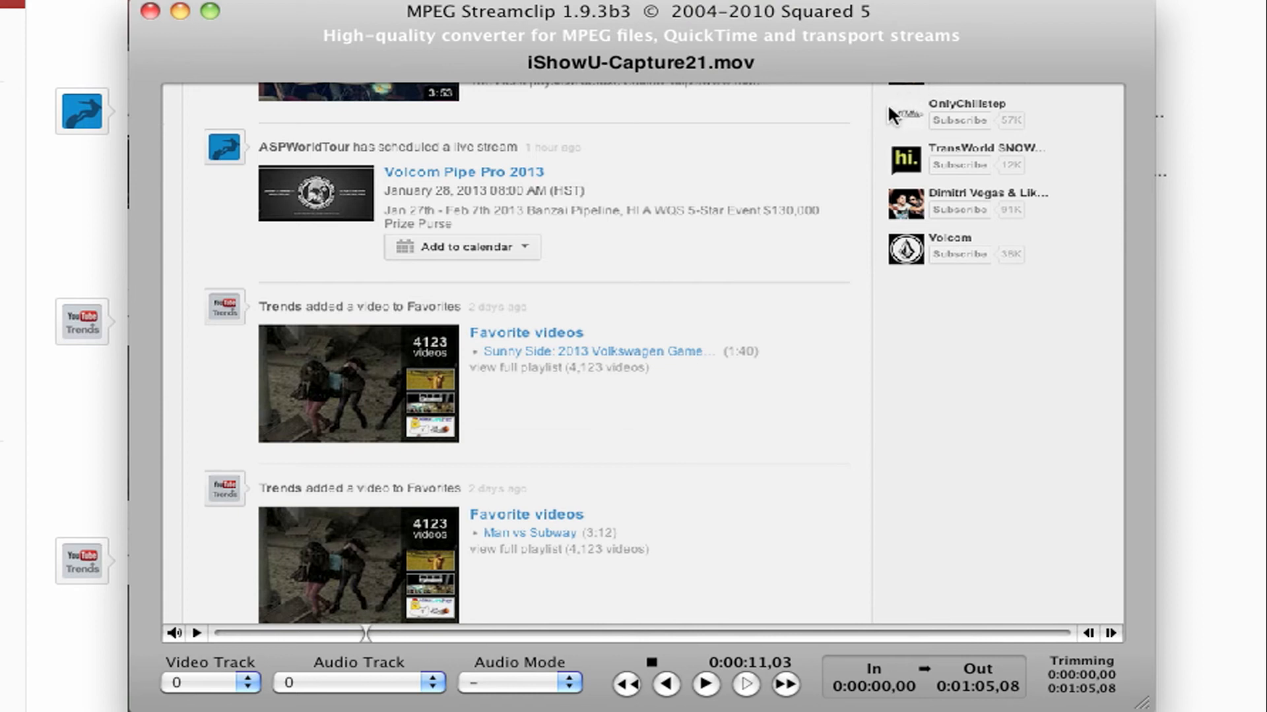
mouse_move(860, 32)
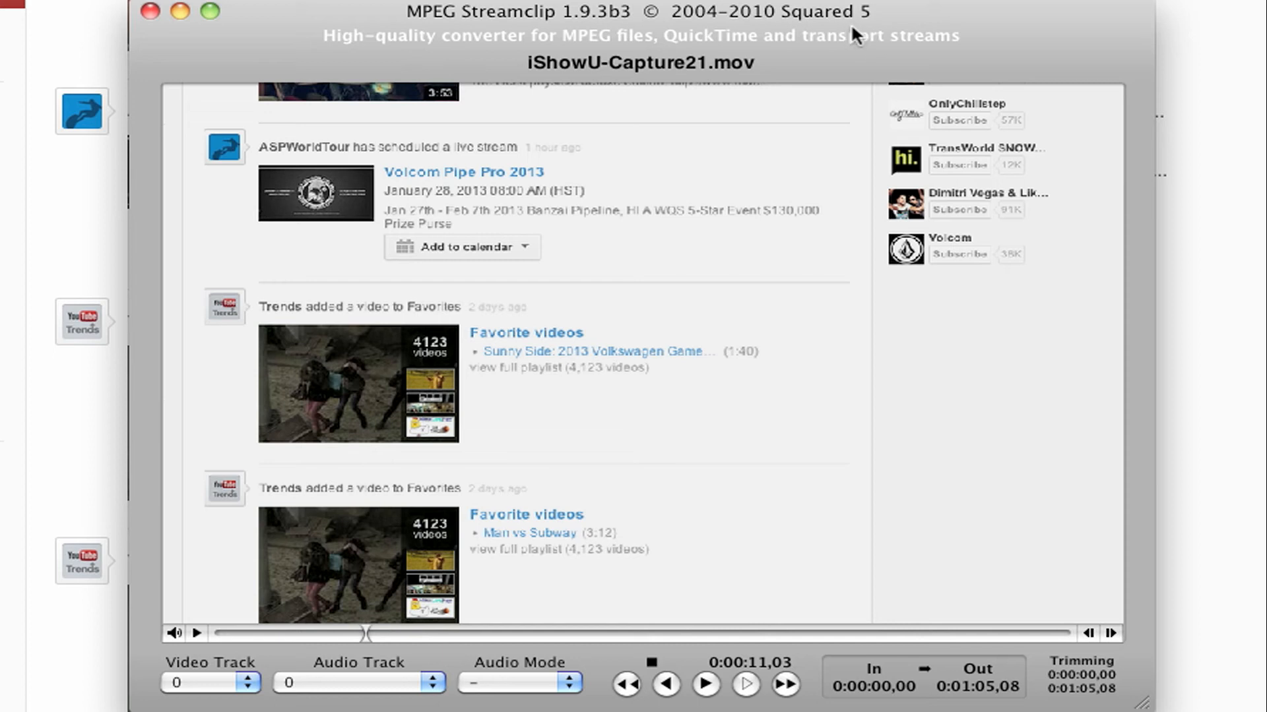
mouse_move(848, 39)
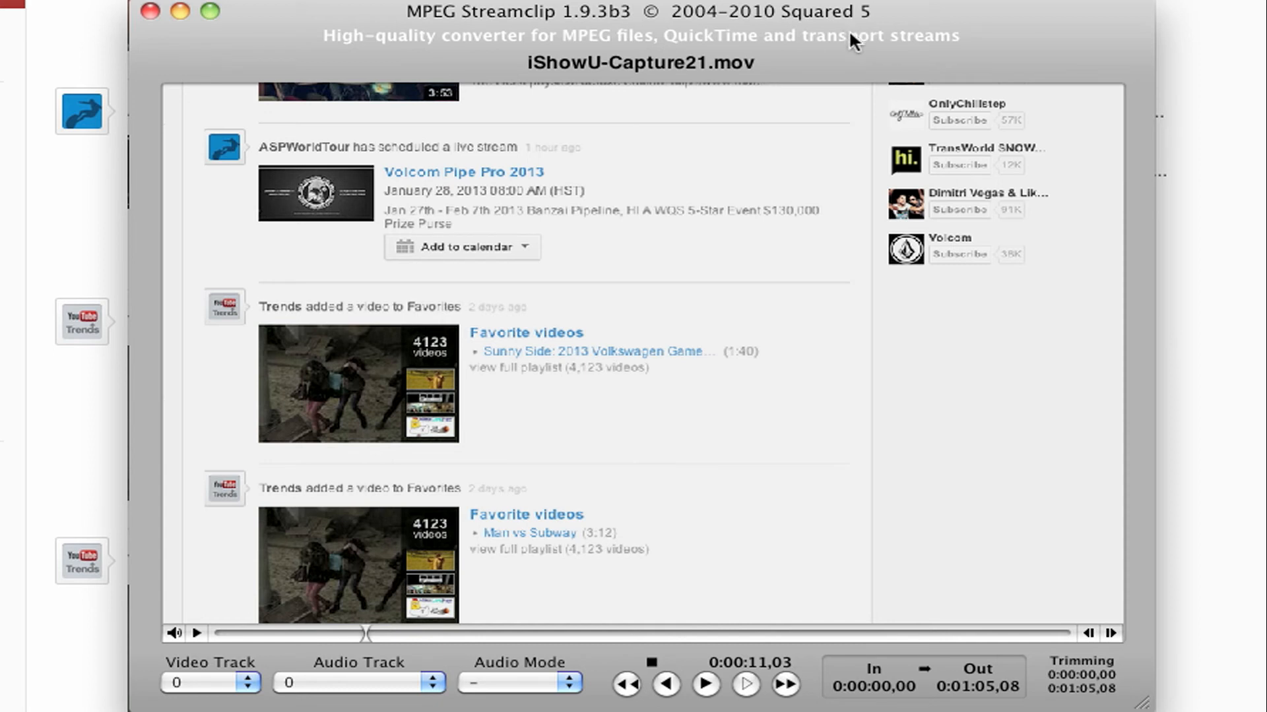
mouse_move(957, 65)
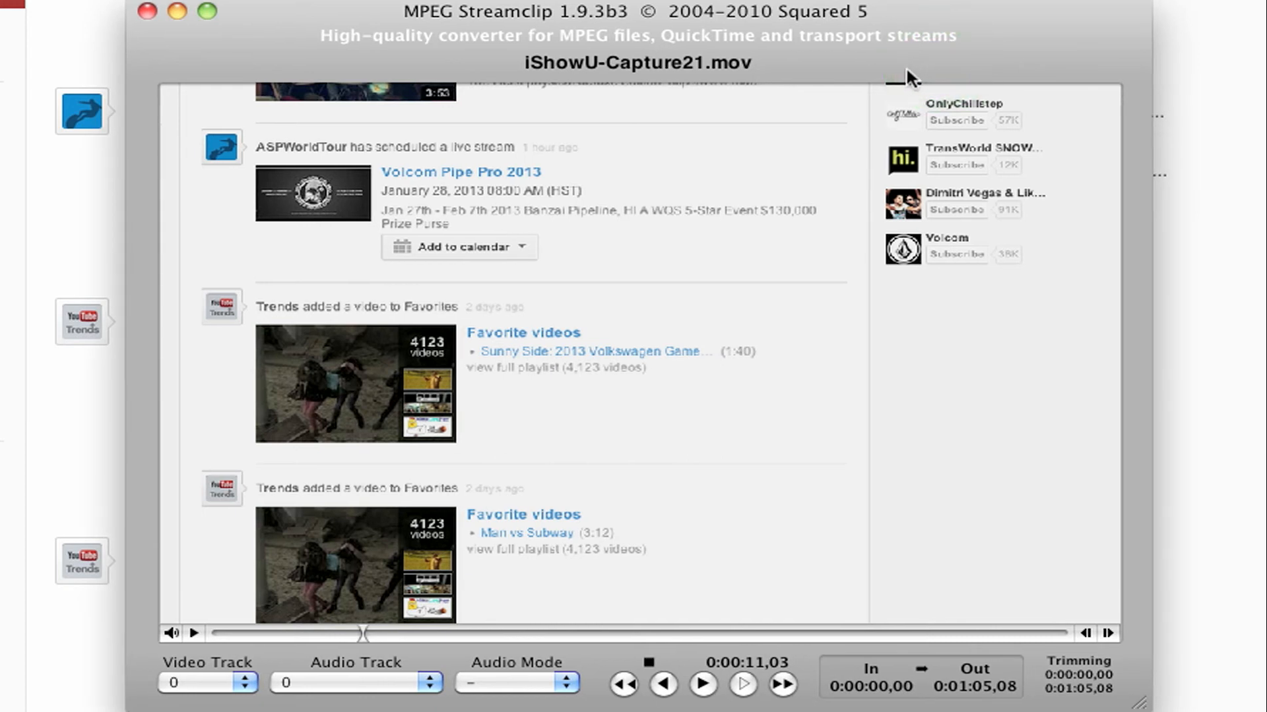
mouse_move(891, 67)
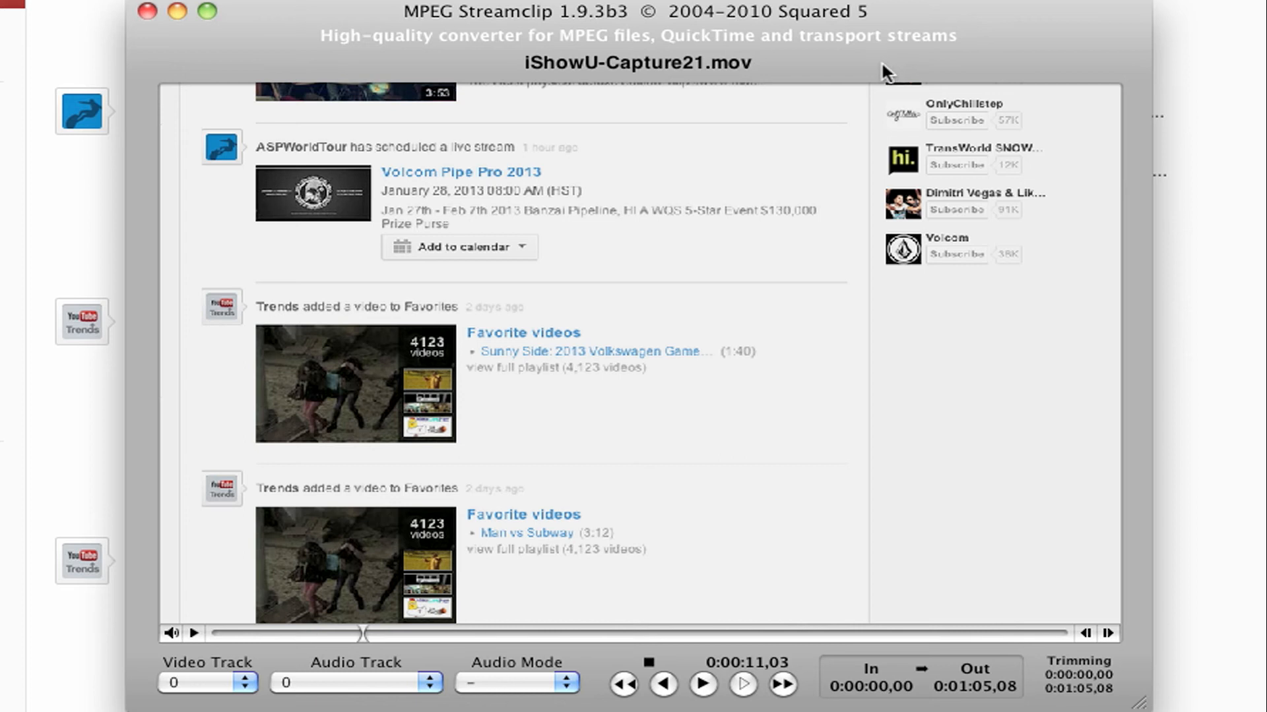
mouse_move(882, 72)
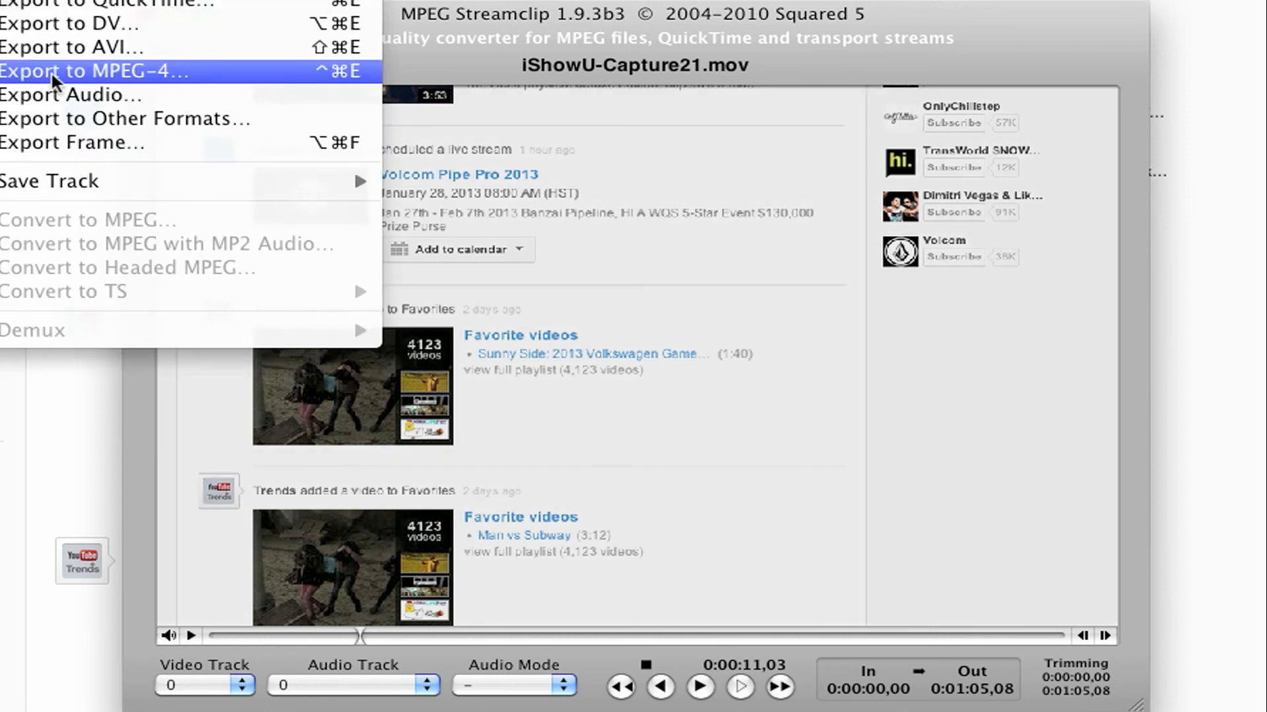
Open the MPEG-4 Exporter dialog via File > Export to MPEG-4.
click(93, 71)
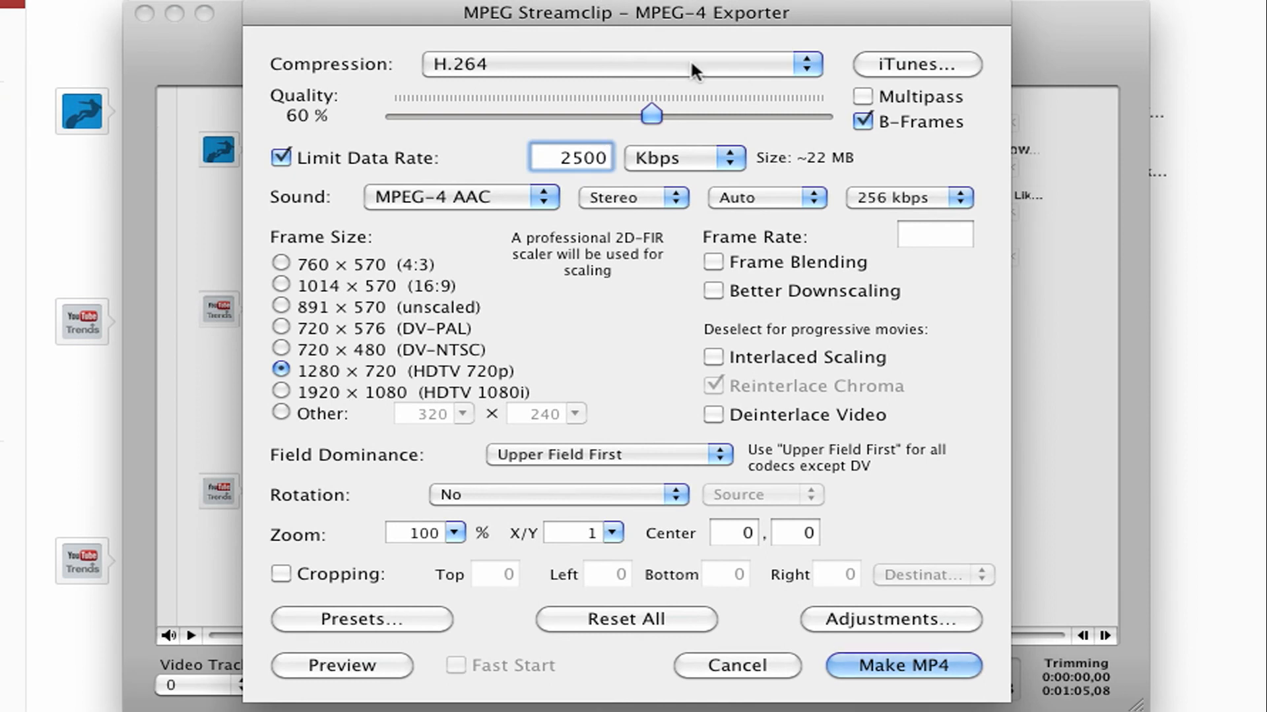
mouse_move(740, 66)
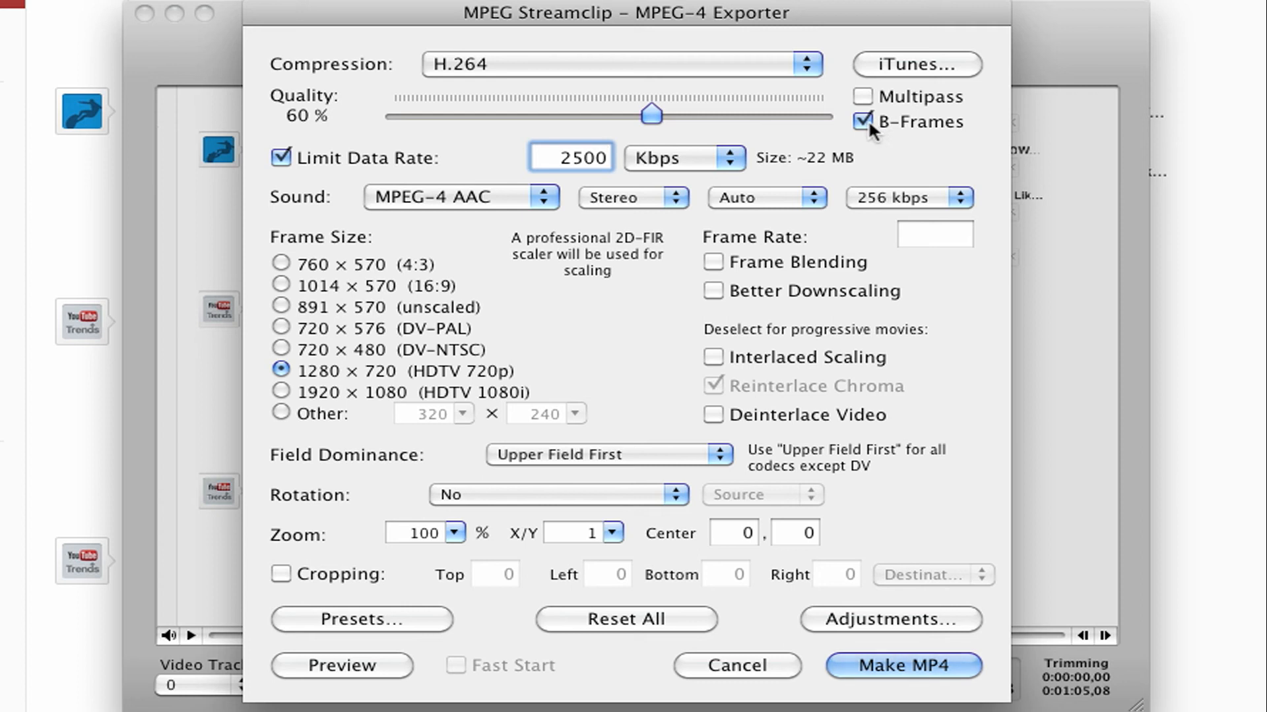
mouse_move(310, 166)
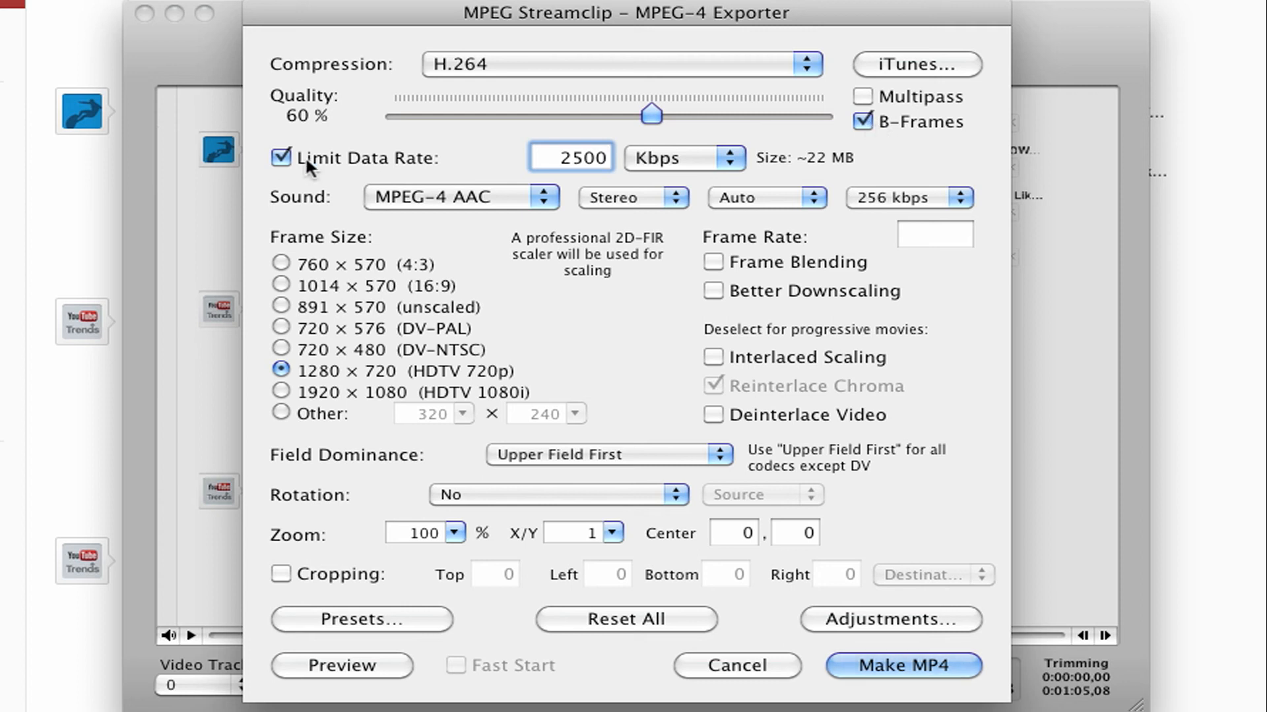
Keep Limit Data Rate checked and change the value from 2500 to 3000 Kbps.
click(281, 158)
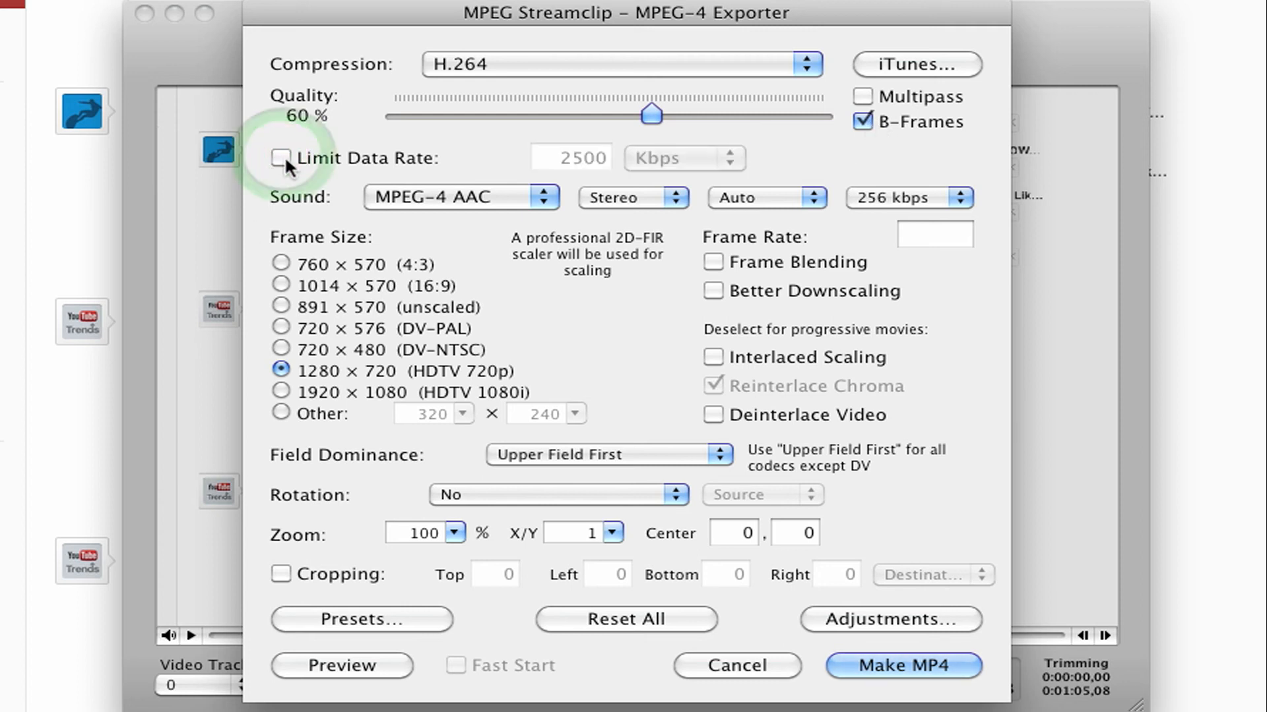
click(281, 158)
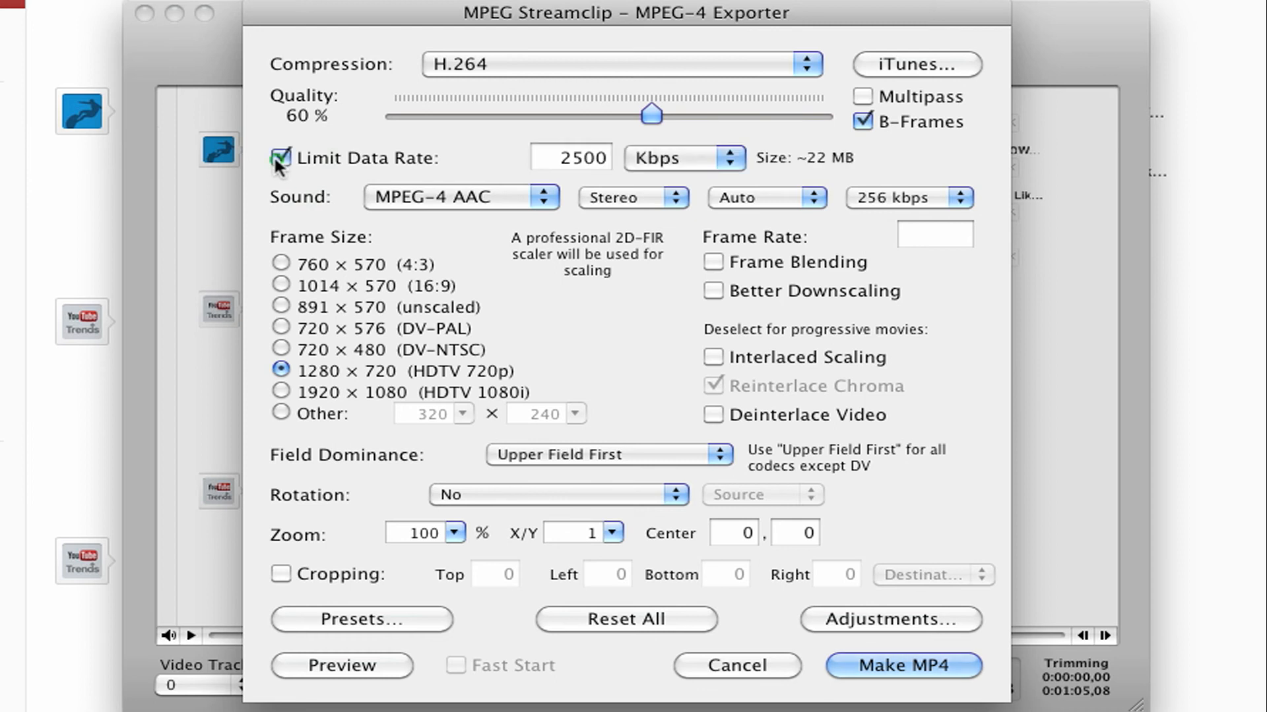
click(569, 158)
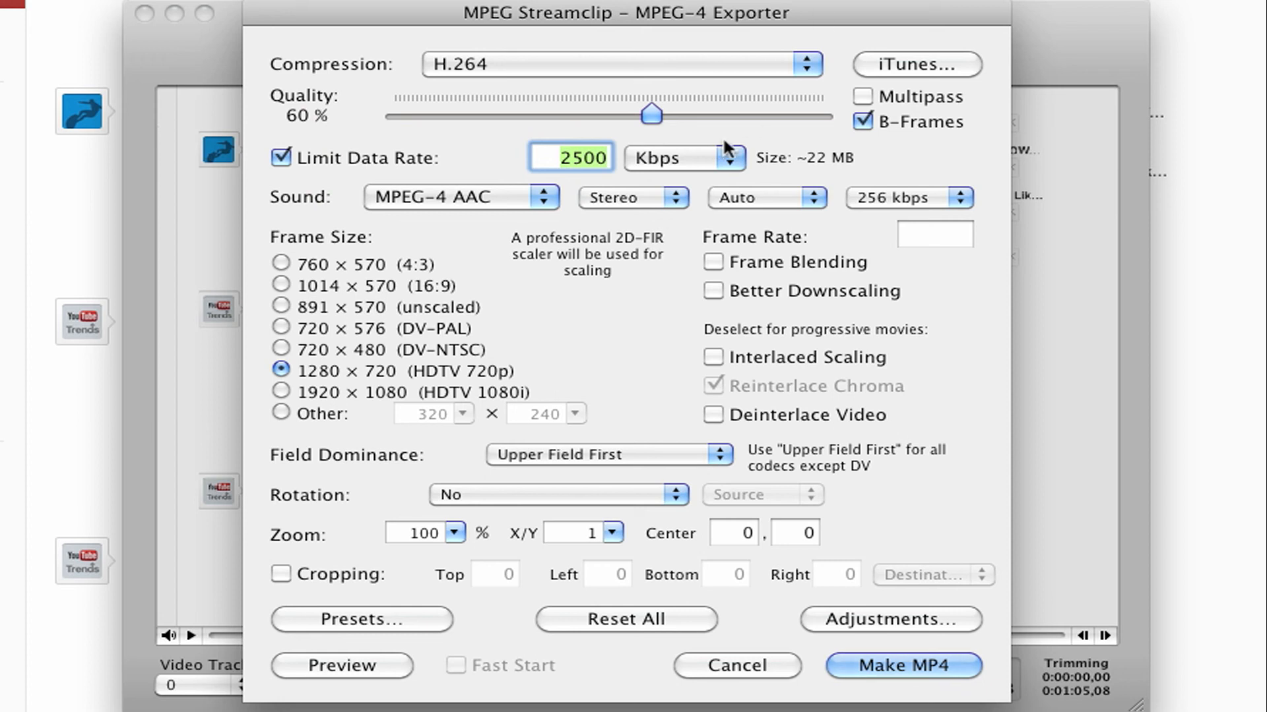
mouse_move(338, 201)
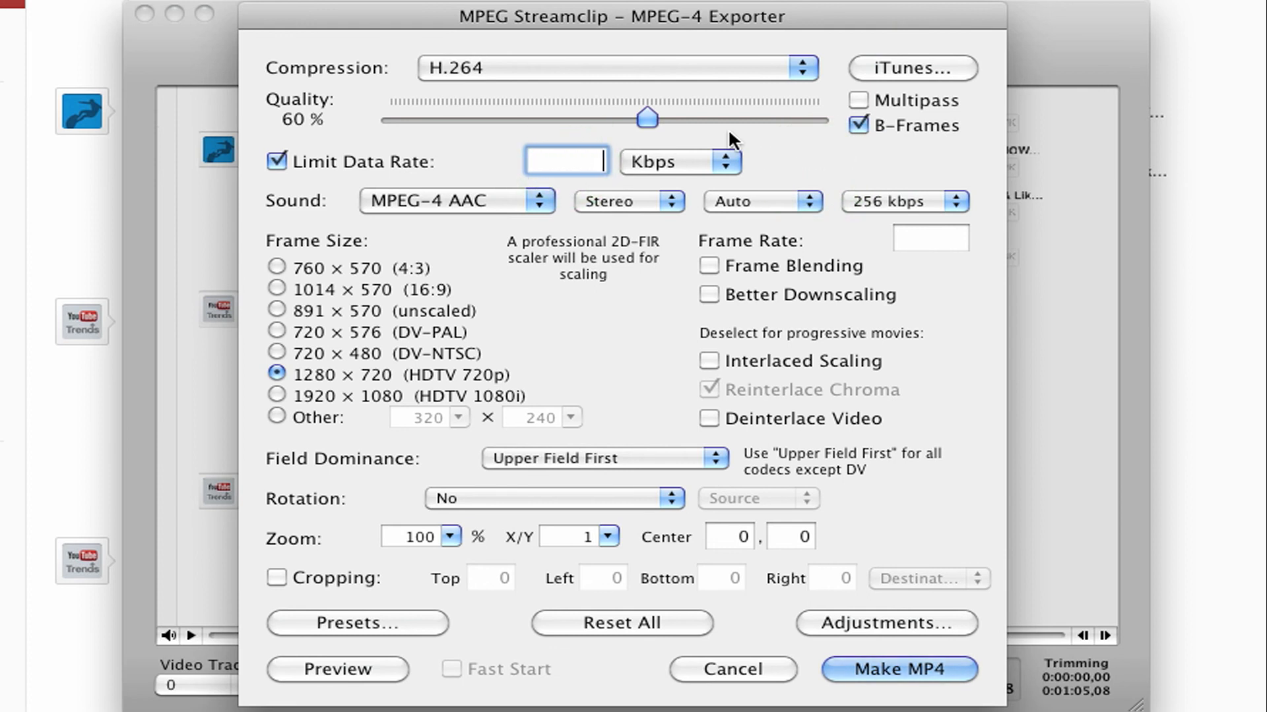
text(3000)
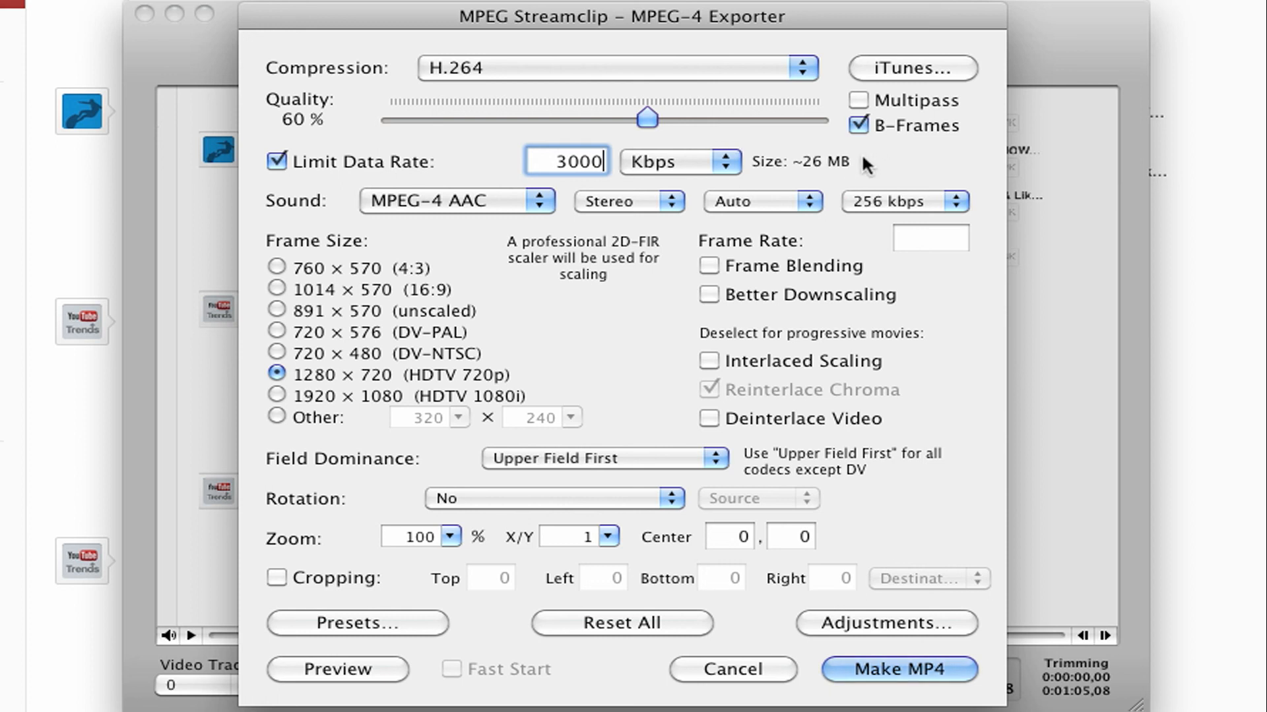
mouse_move(832, 154)
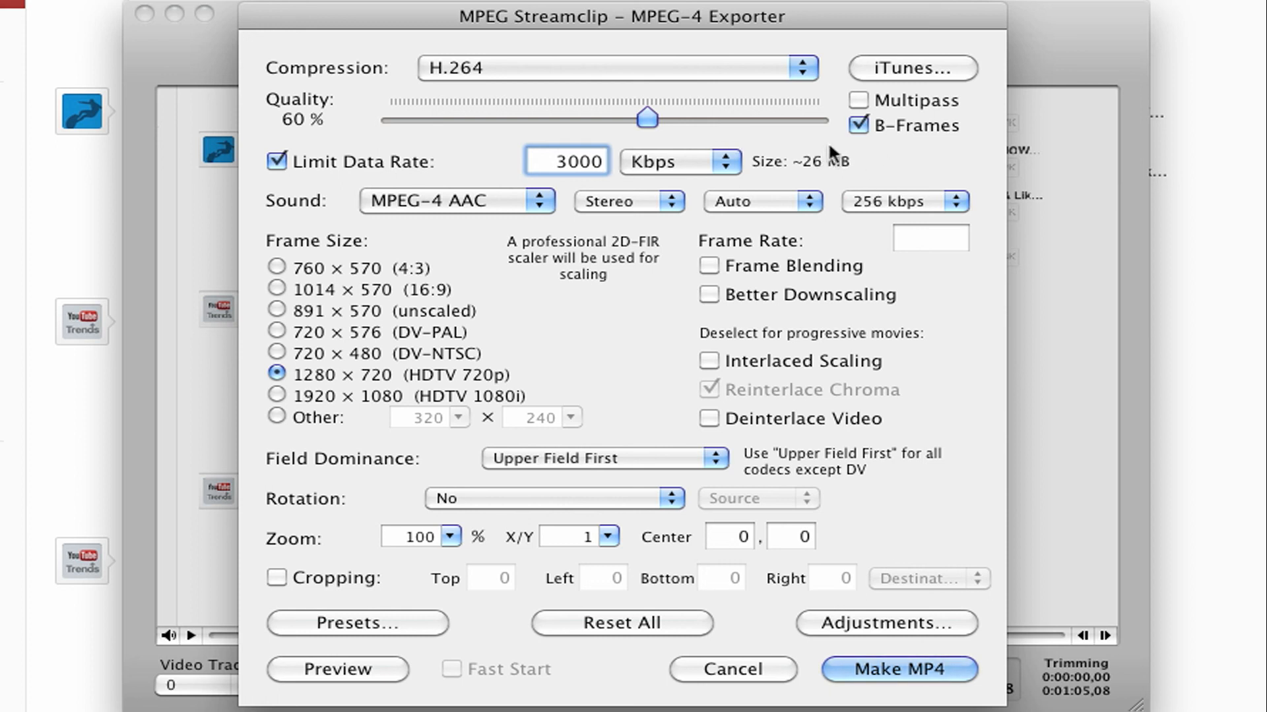
mouse_move(828, 155)
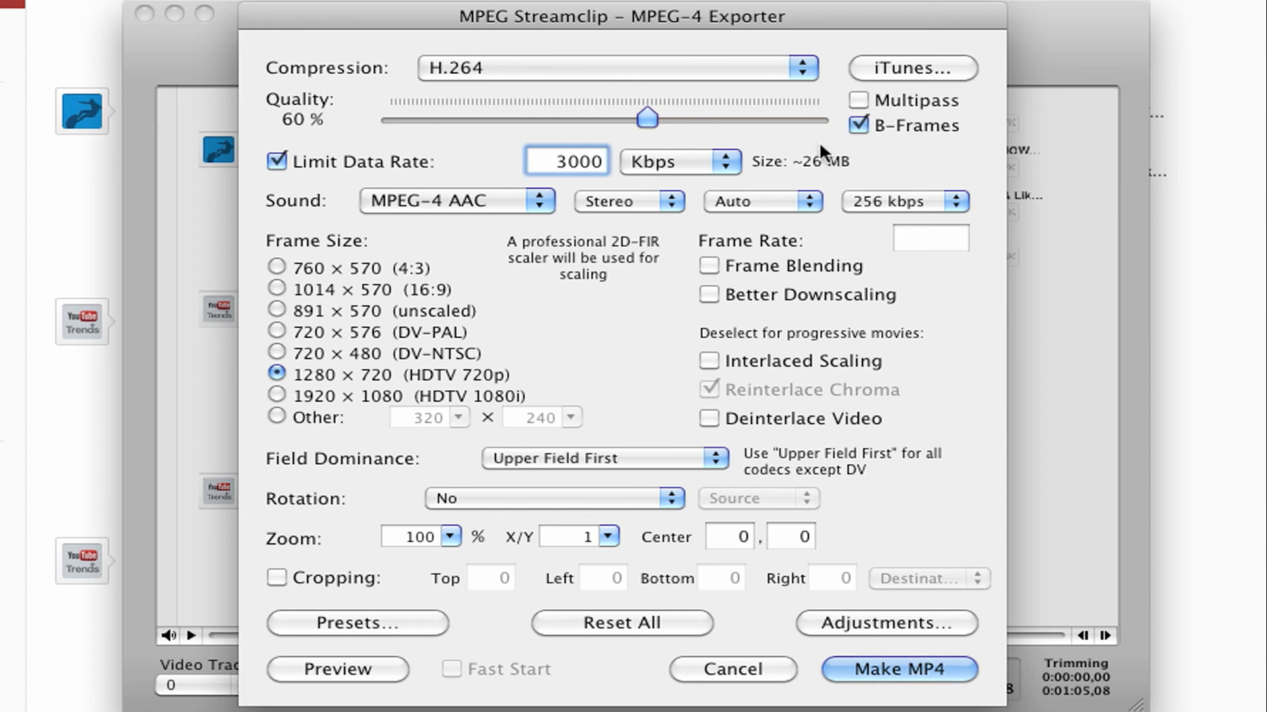
mouse_move(810, 141)
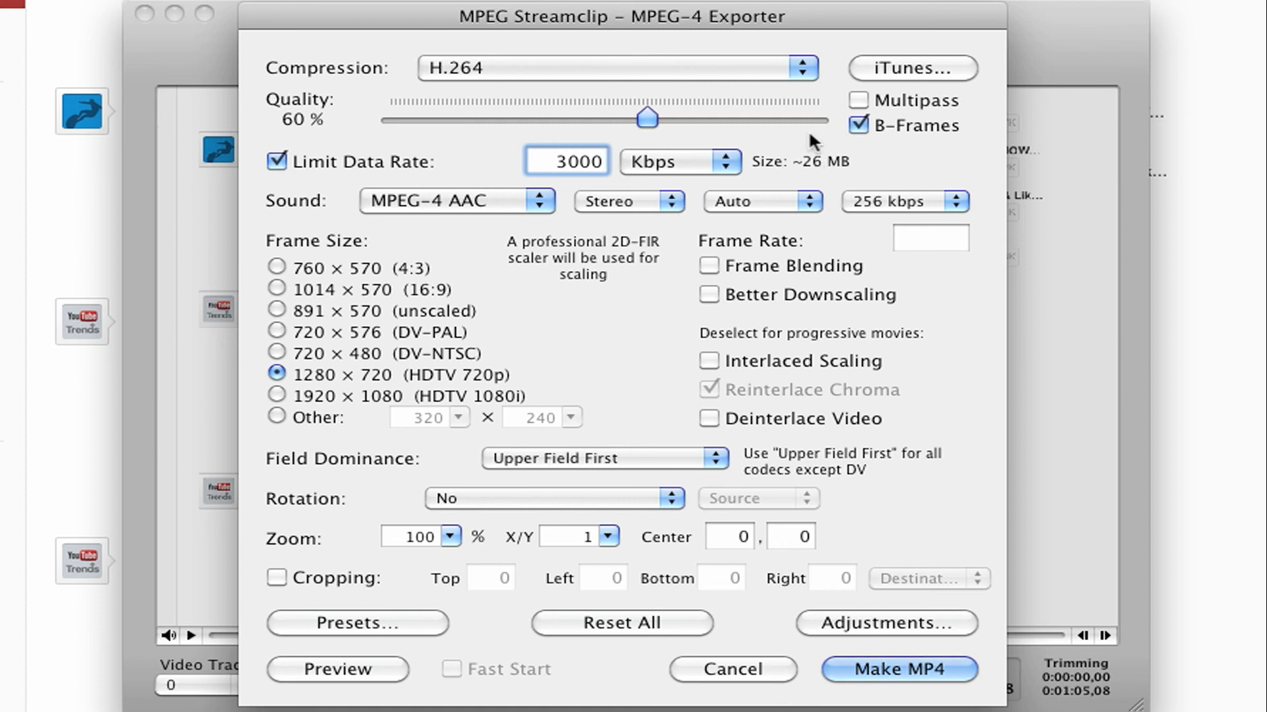
click(546, 162)
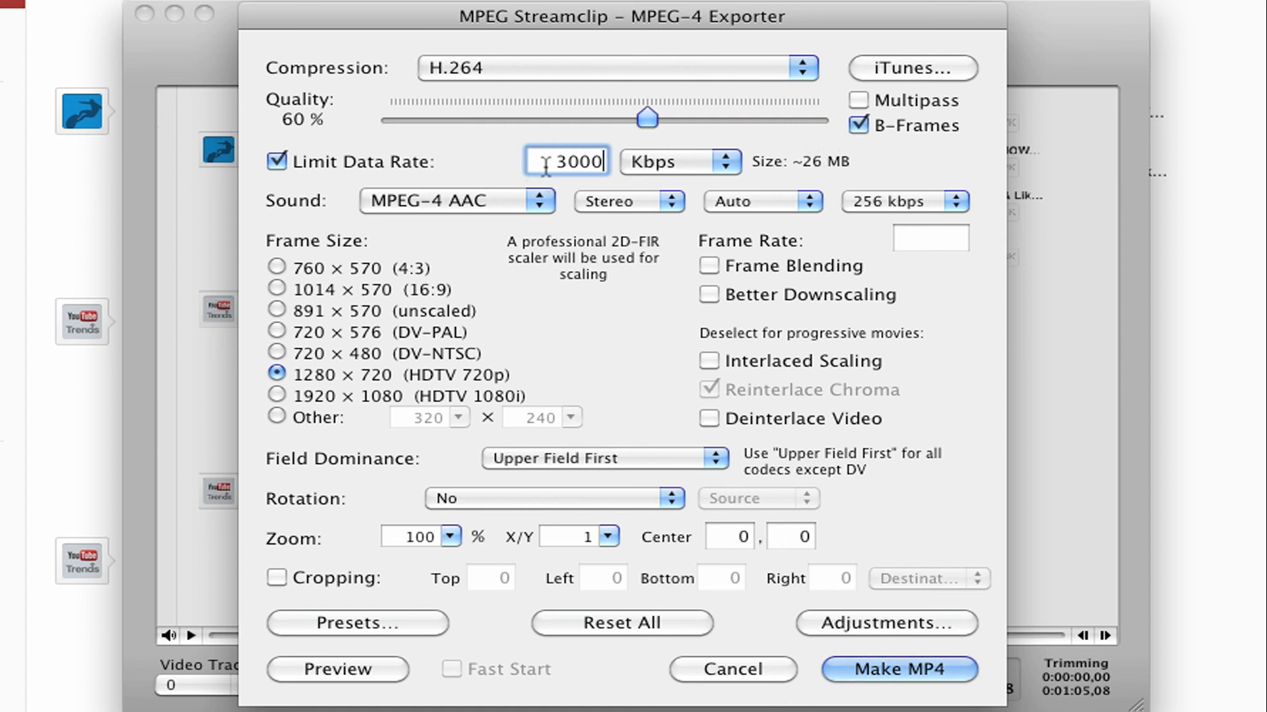
mouse_move(547, 209)
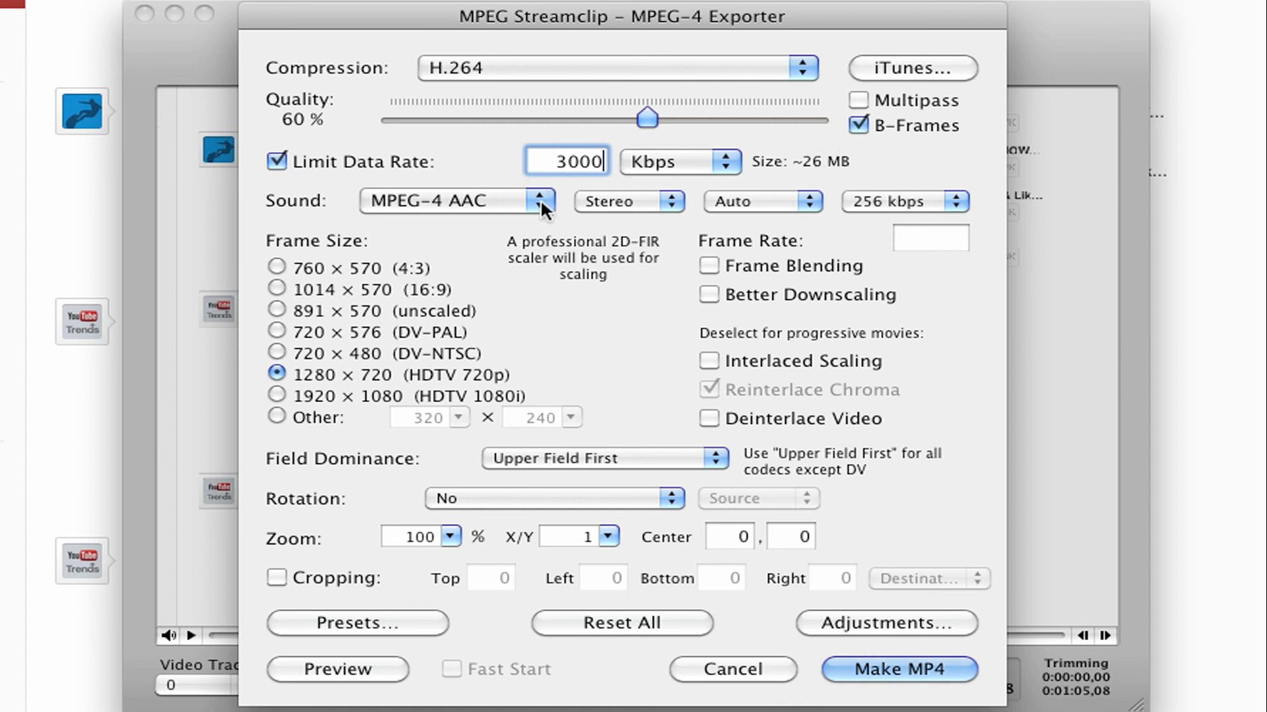
mouse_move(565, 123)
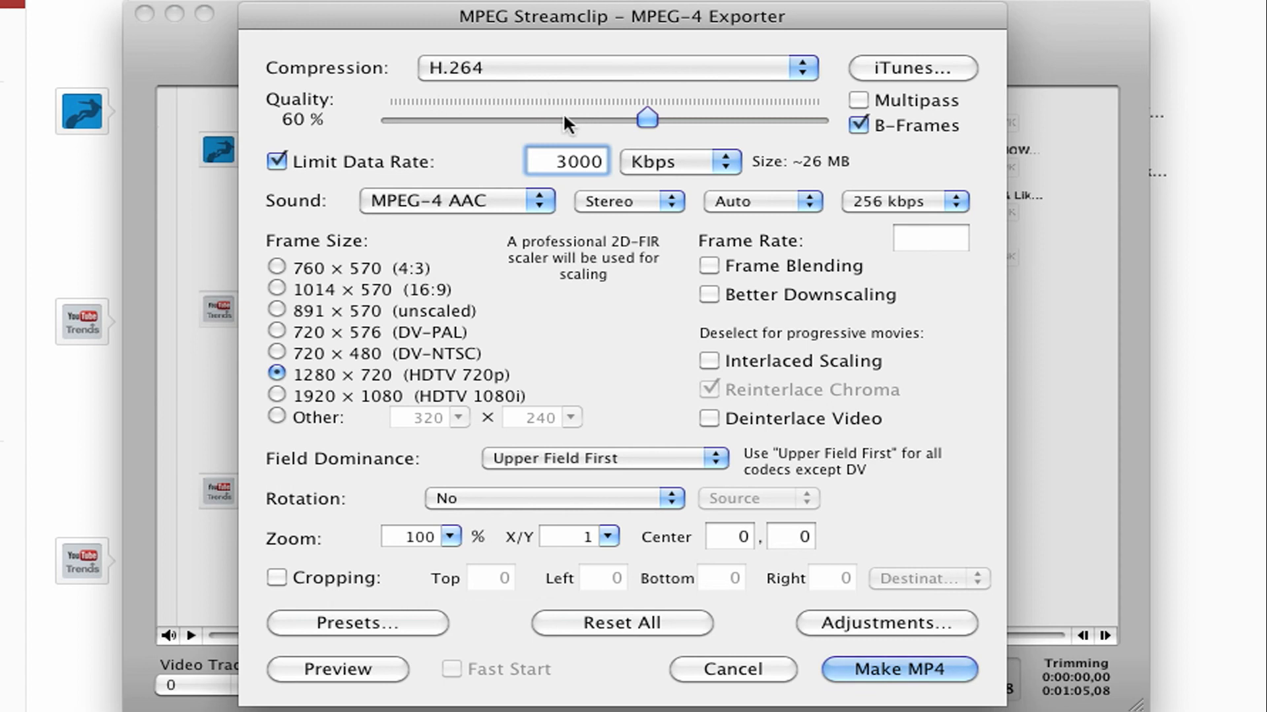
mouse_move(252, 130)
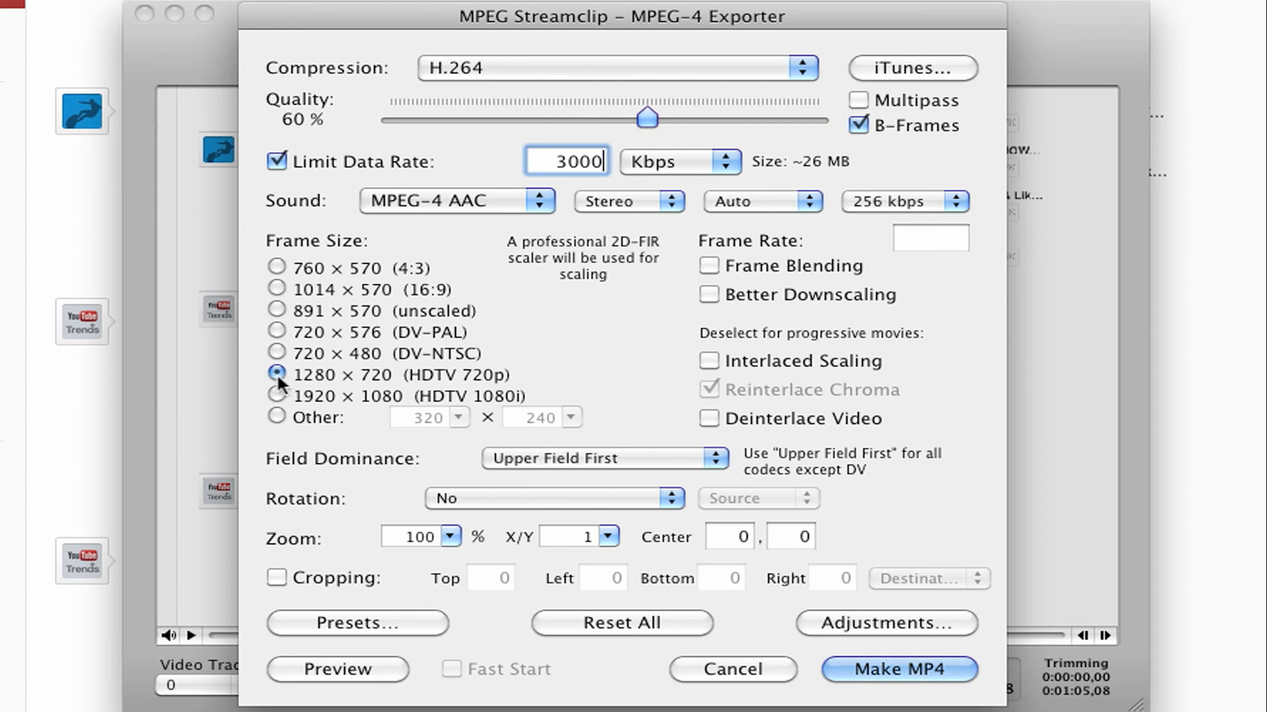
click(276, 374)
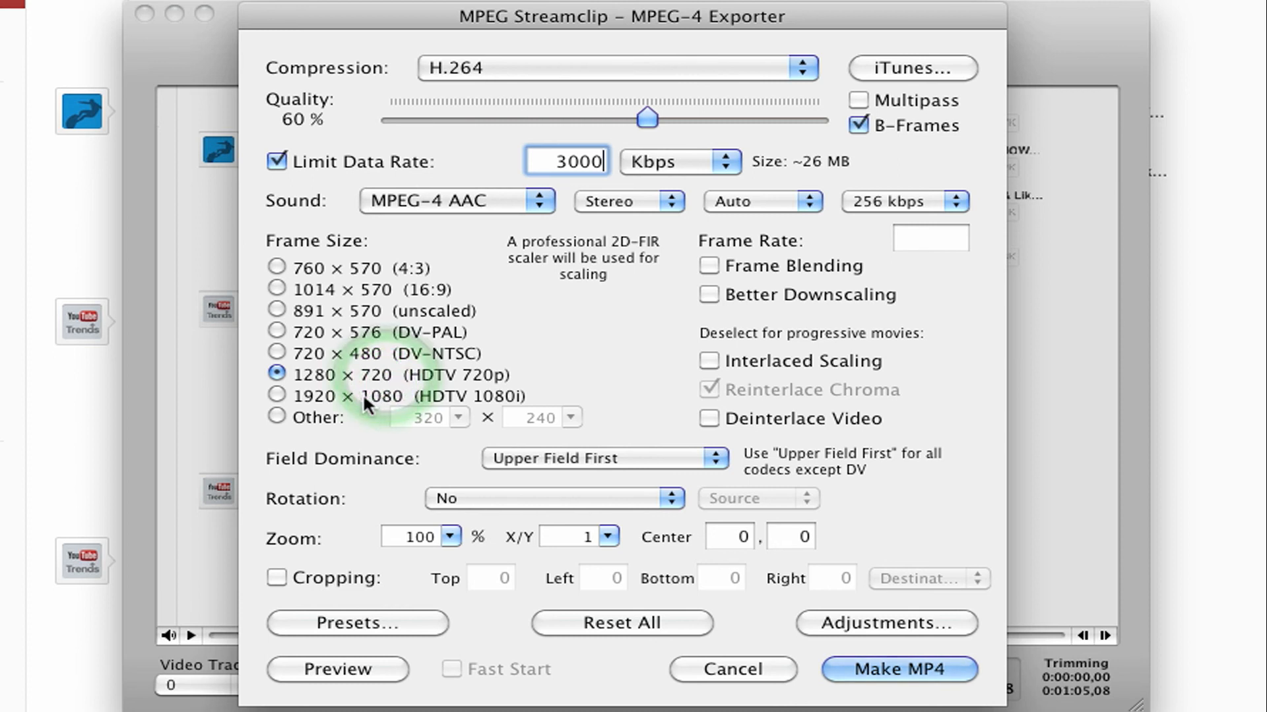
mouse_move(315, 402)
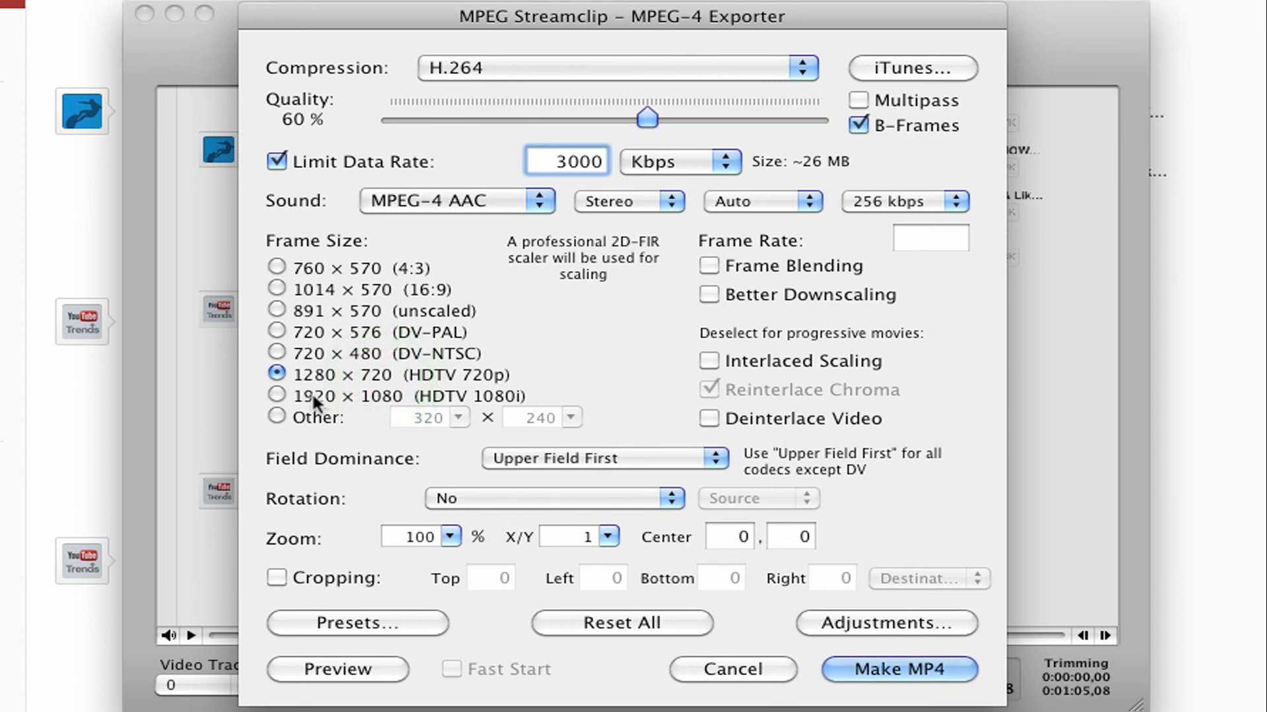
click(277, 374)
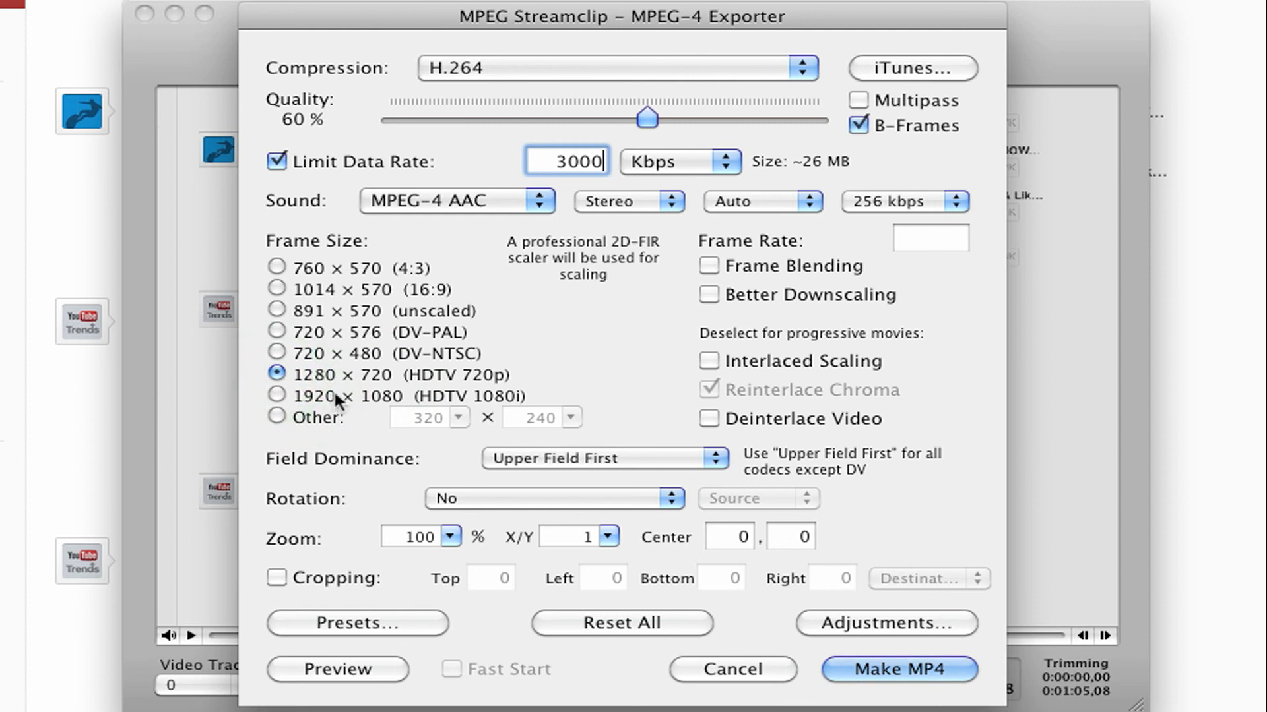
click(709, 361)
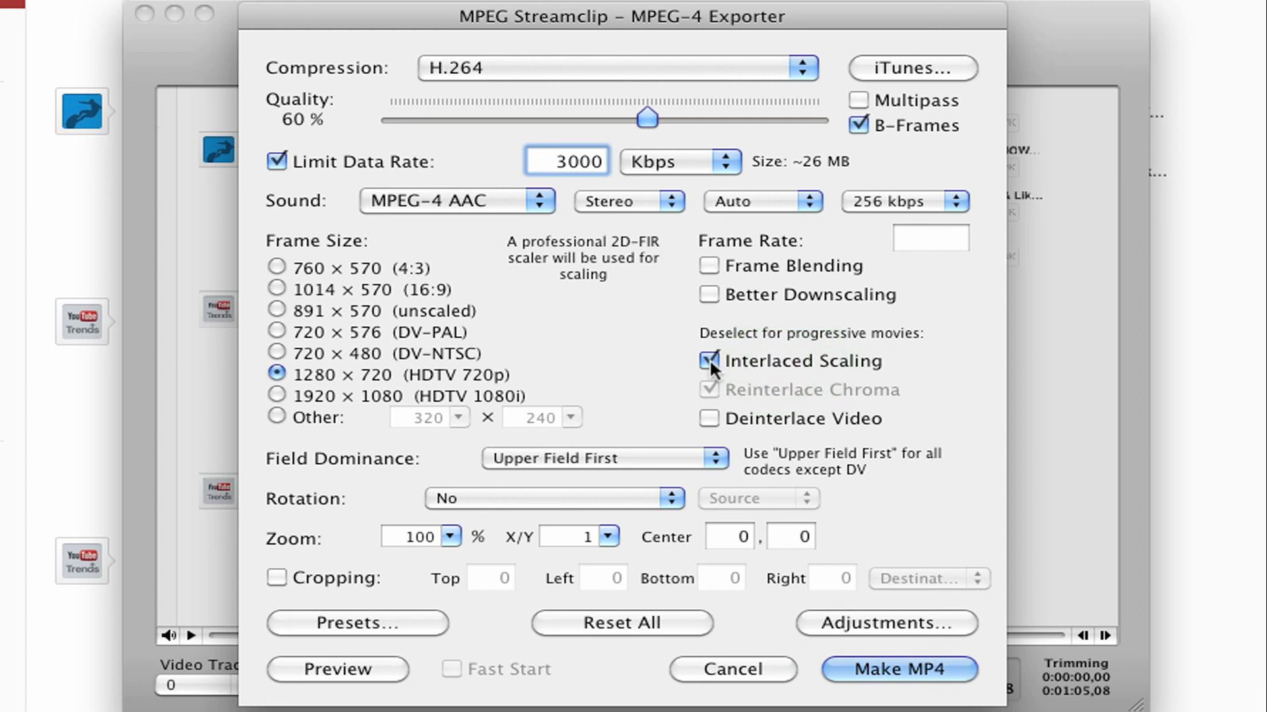
Uncheck the Interlaced Scaling checkbox.
click(710, 361)
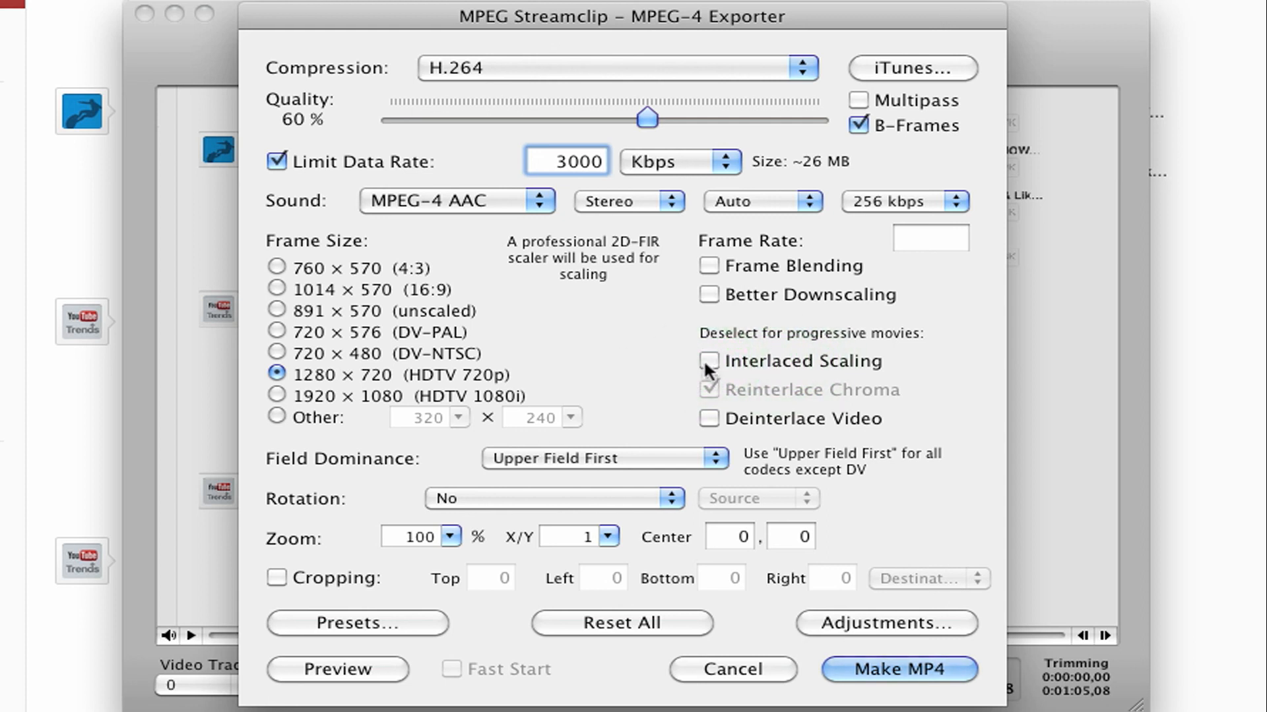
mouse_move(709, 360)
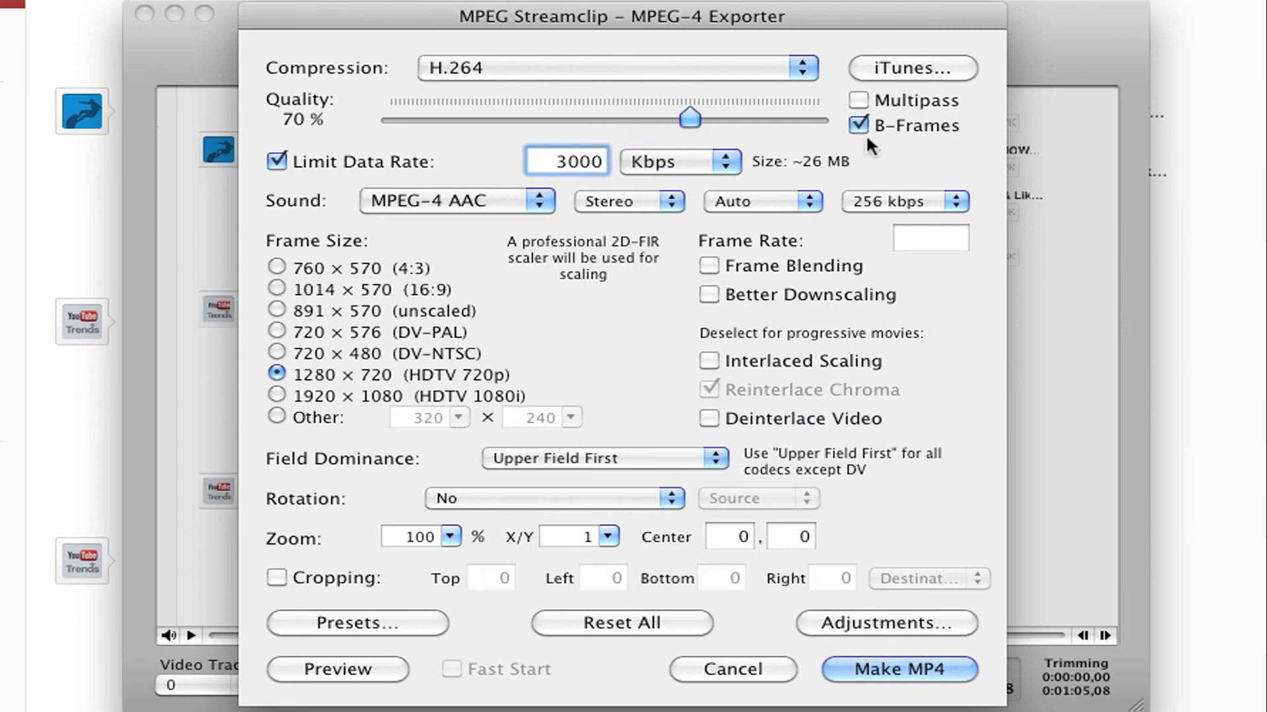
mouse_move(368, 317)
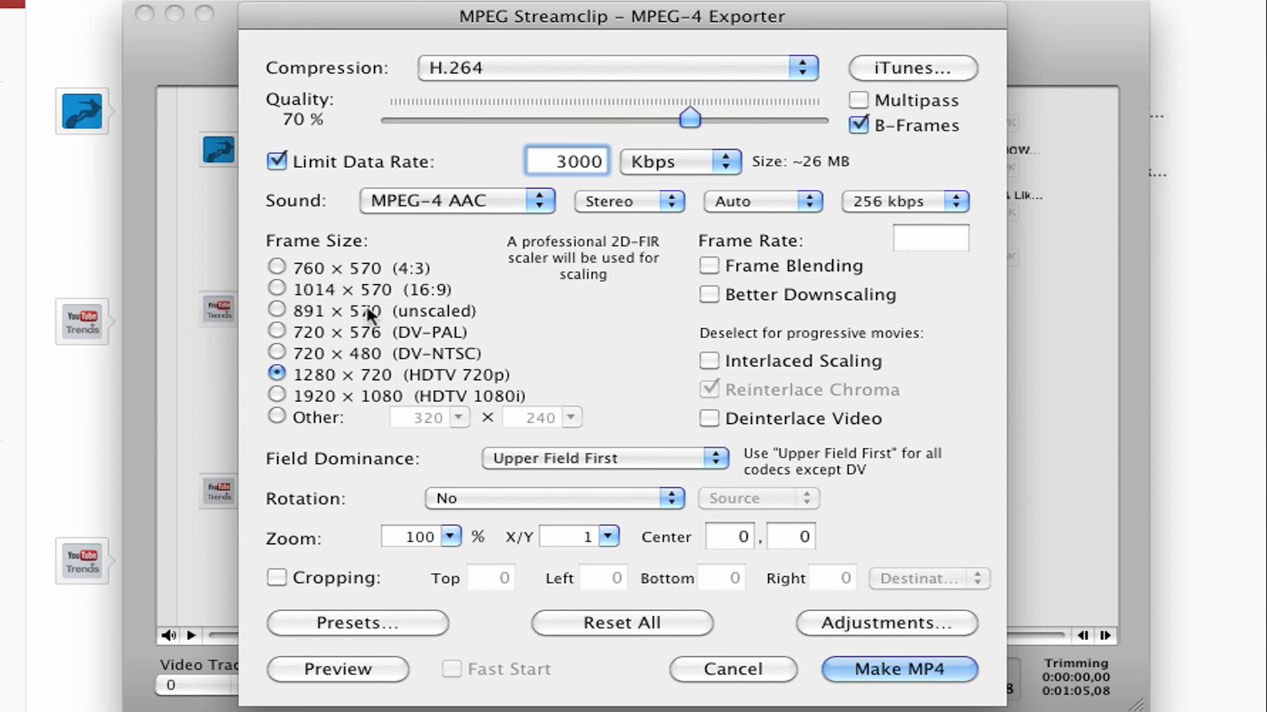
mouse_move(654, 701)
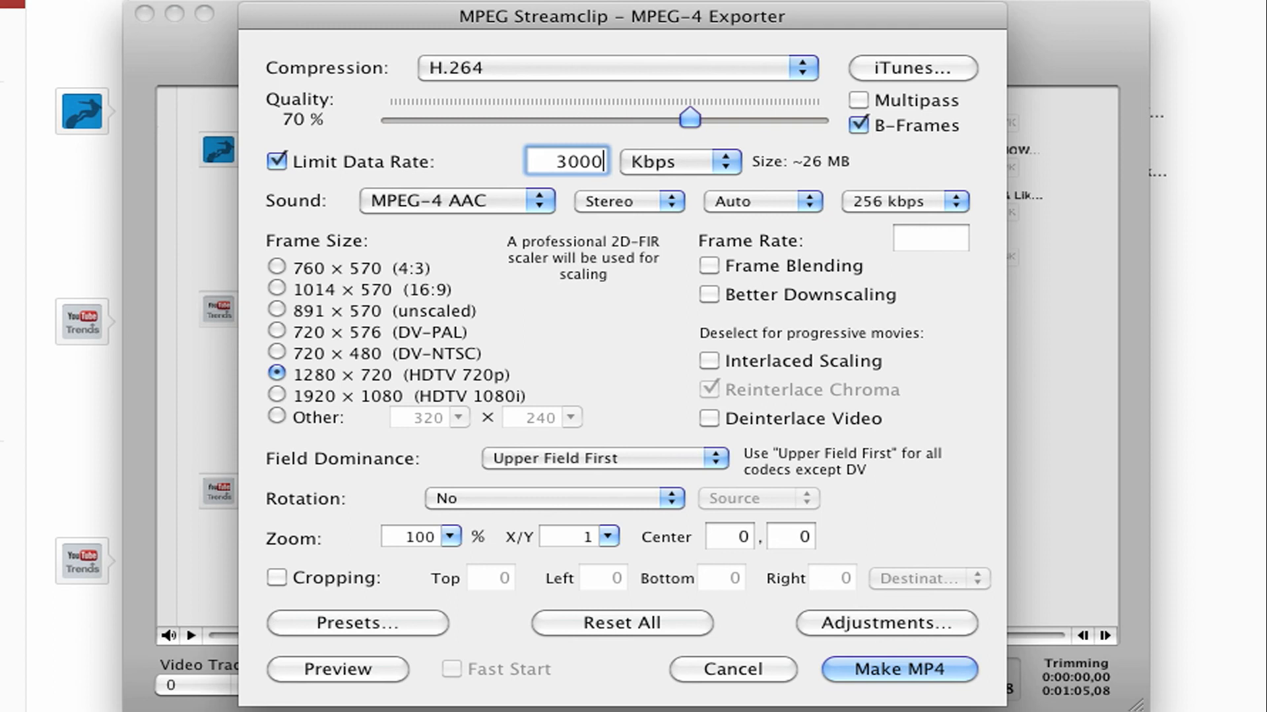
mouse_move(434, 47)
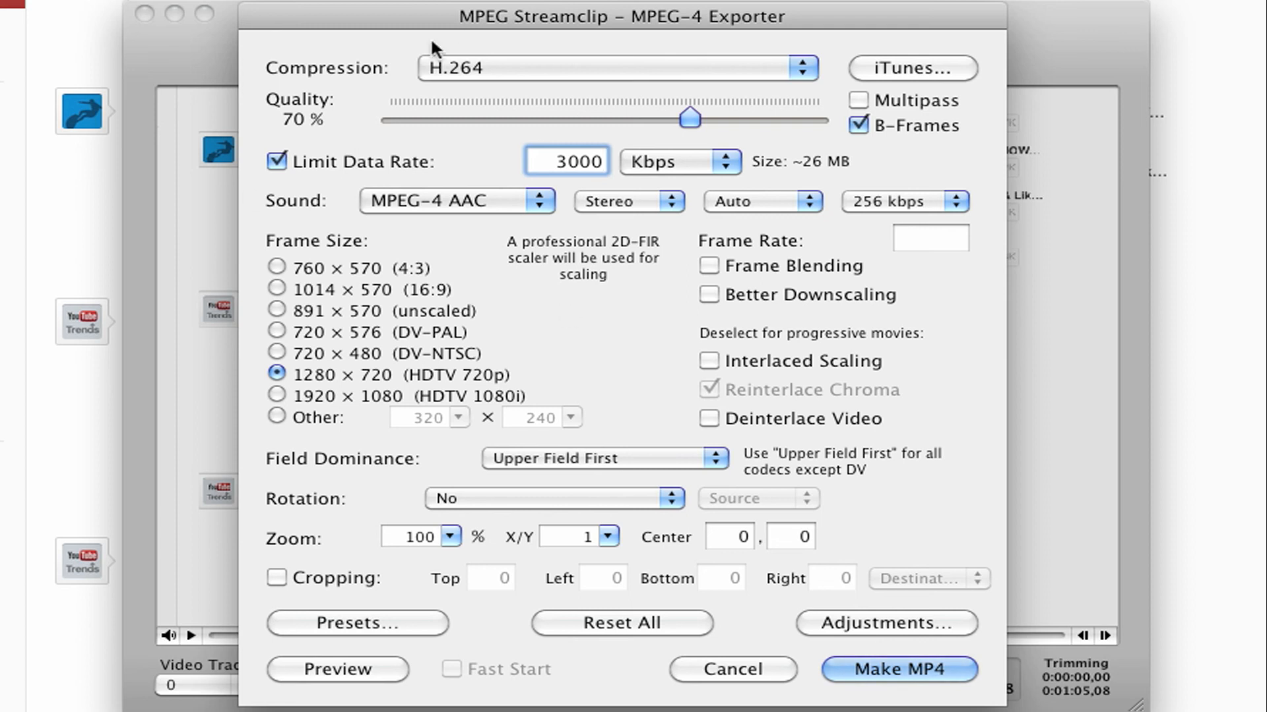
mouse_move(587, 134)
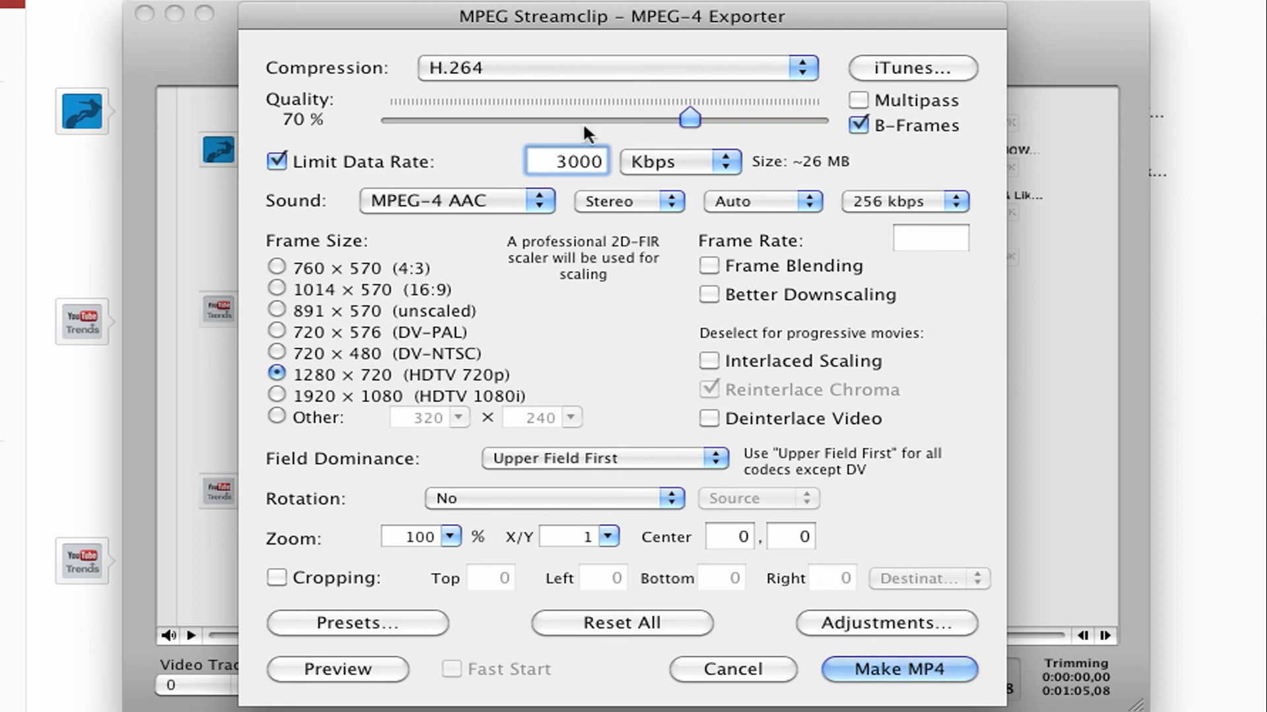
mouse_move(442, 101)
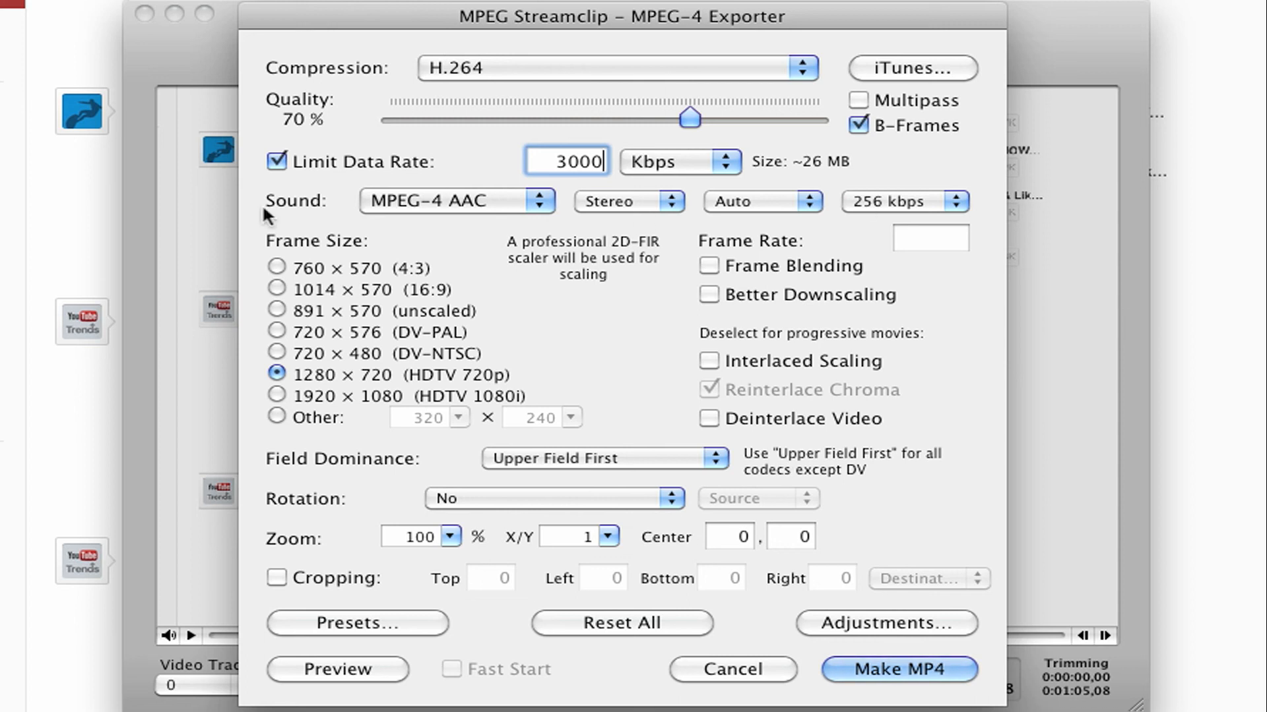
mouse_move(526, 180)
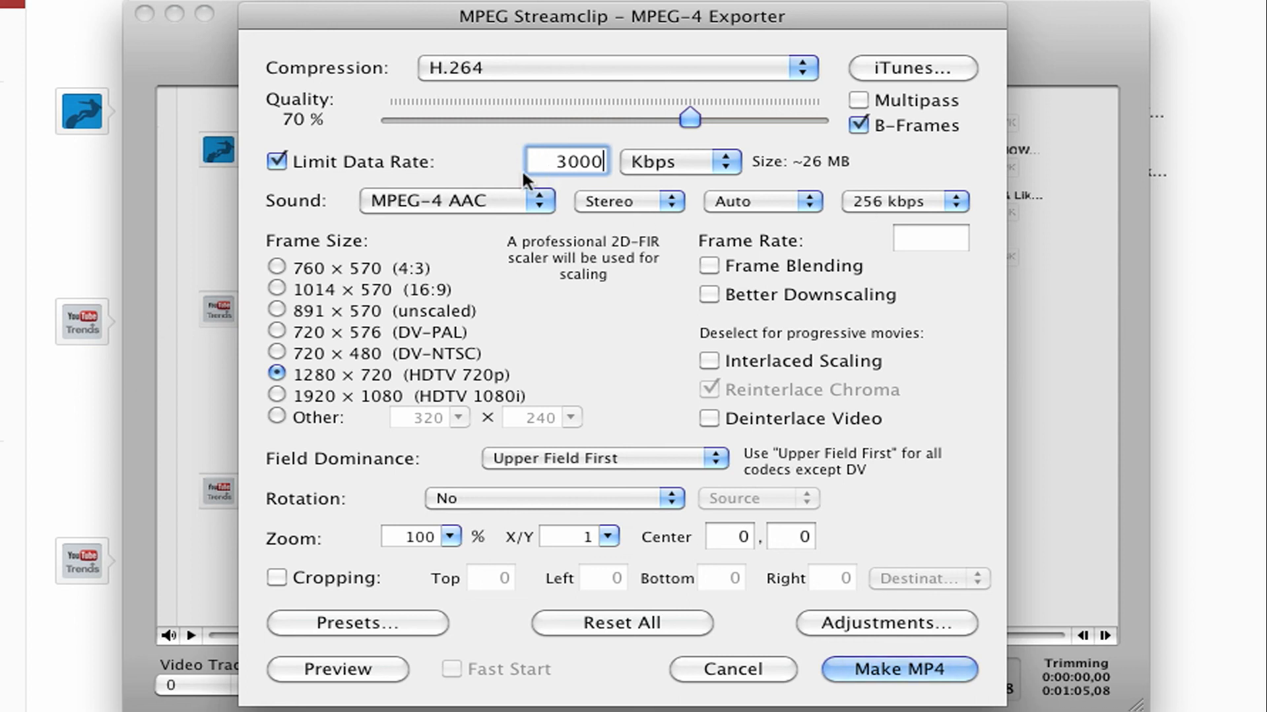